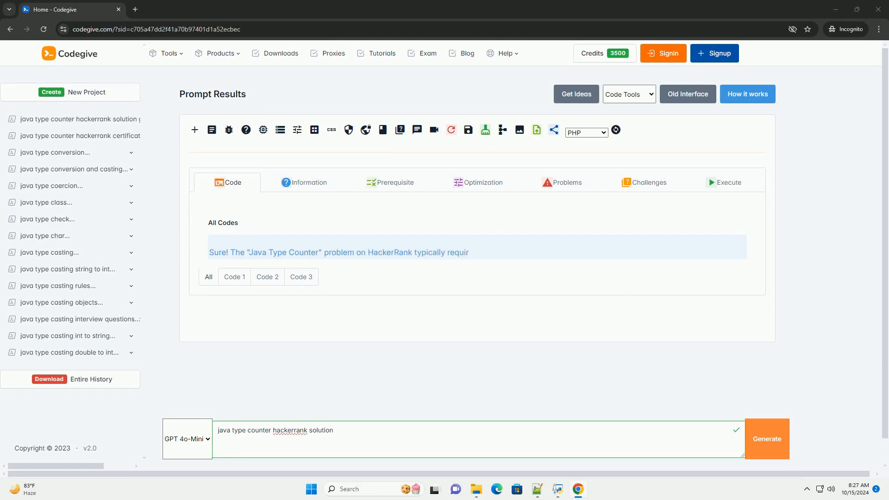
scroll("down", 3)
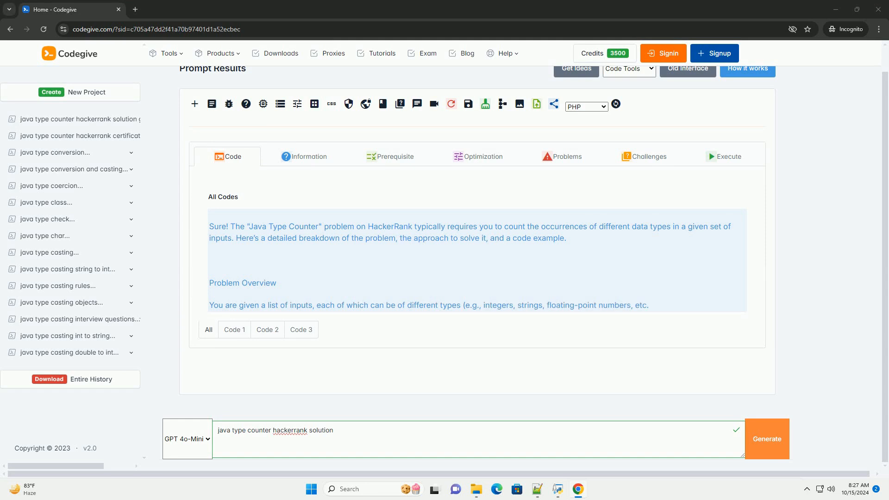
scroll("down", 3)
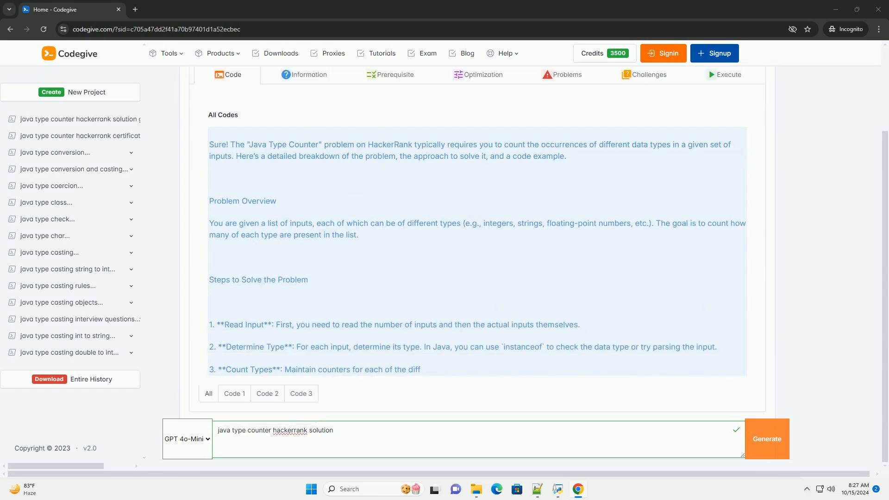
scroll("down", 3)
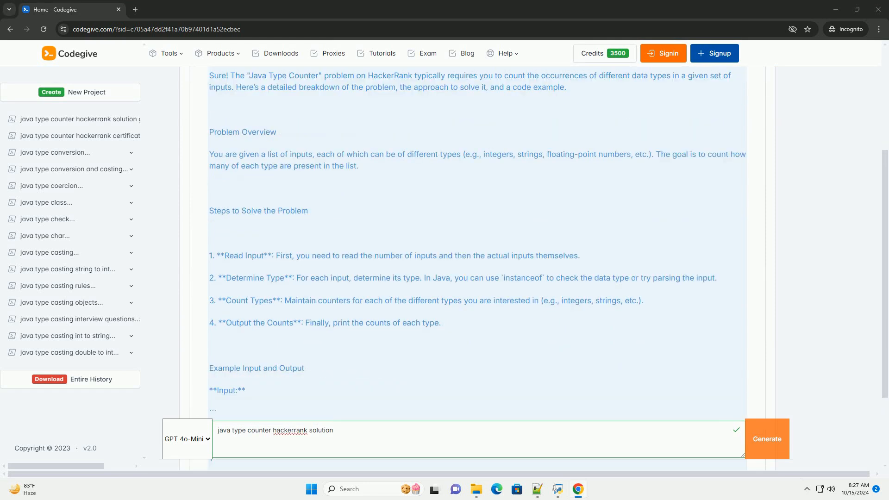
scroll("down", 3)
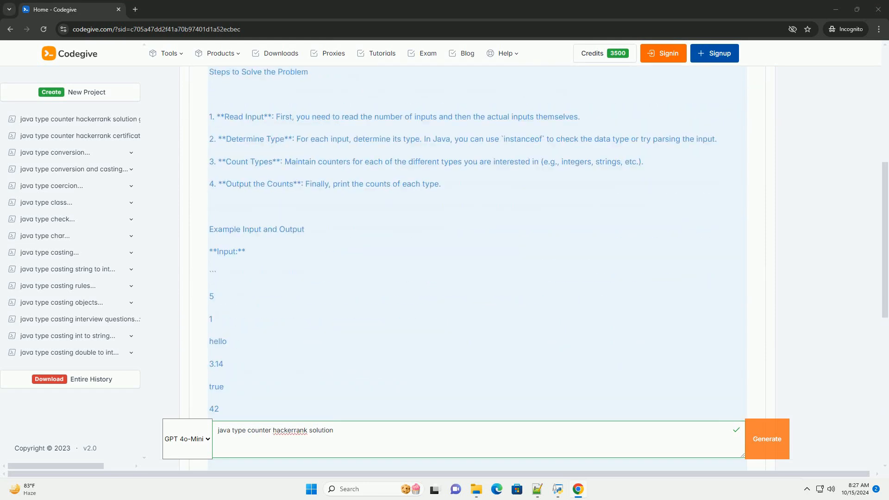
scroll("down", 3)
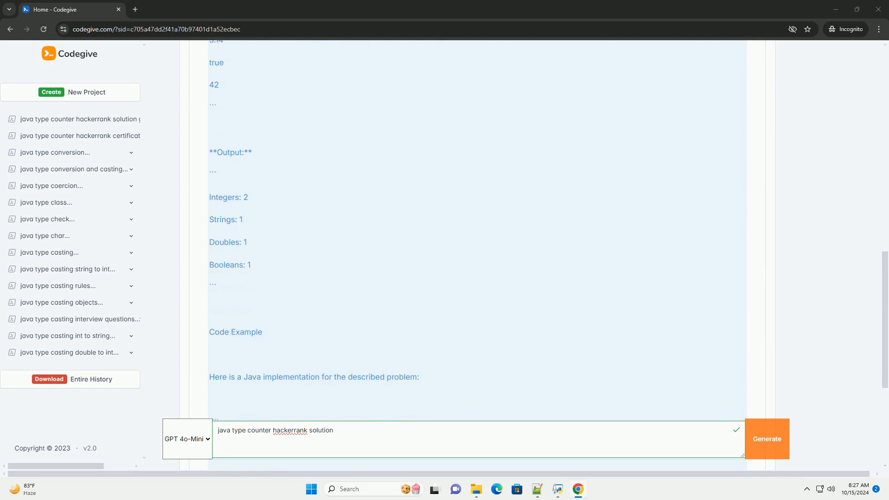
scroll("down", 3)
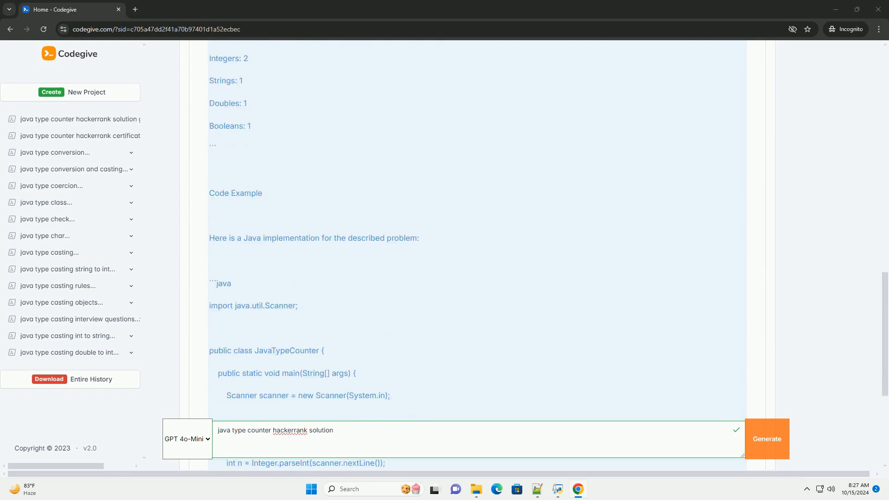
scroll("down", 3)
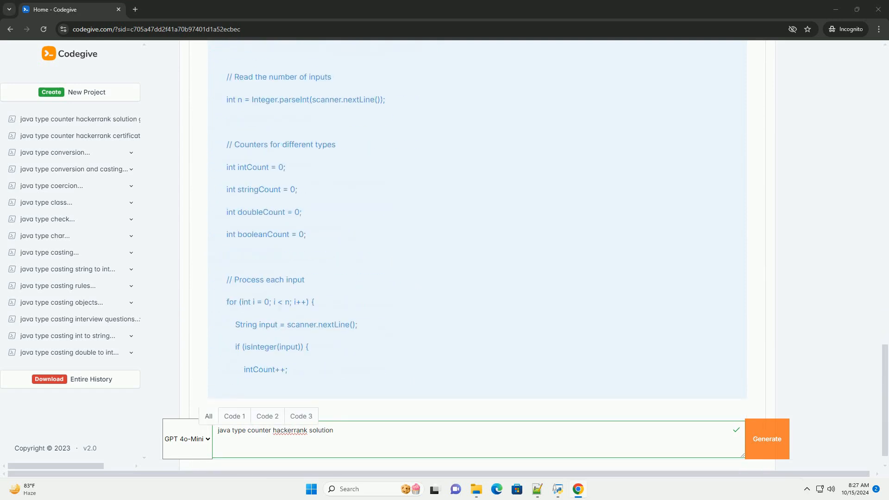
scroll("down", 3)
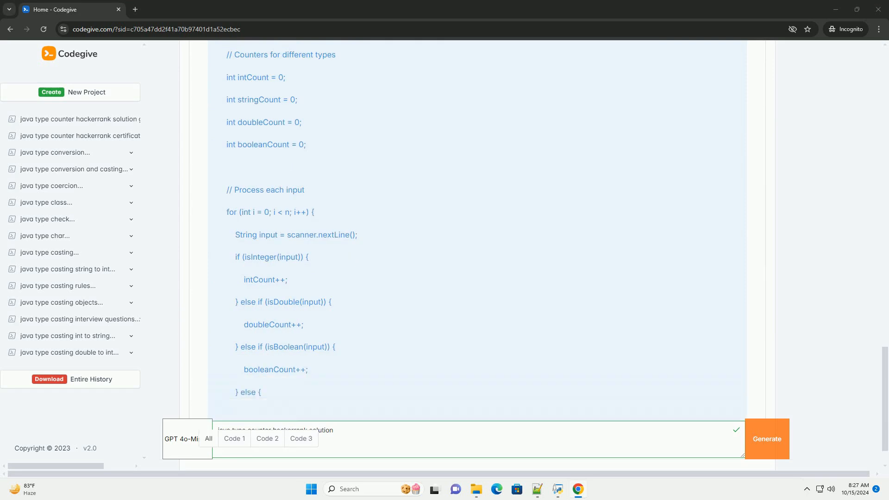
scroll("down", 3)
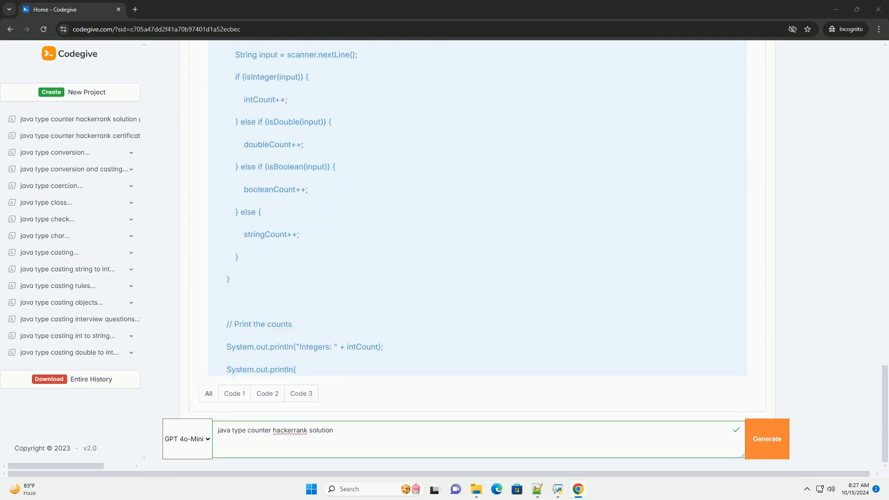
scroll("down", 3)
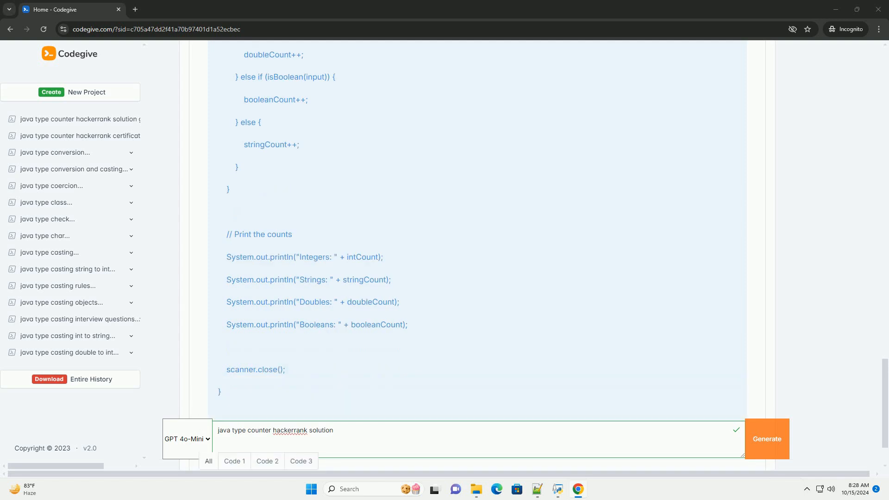
scroll("down", 3)
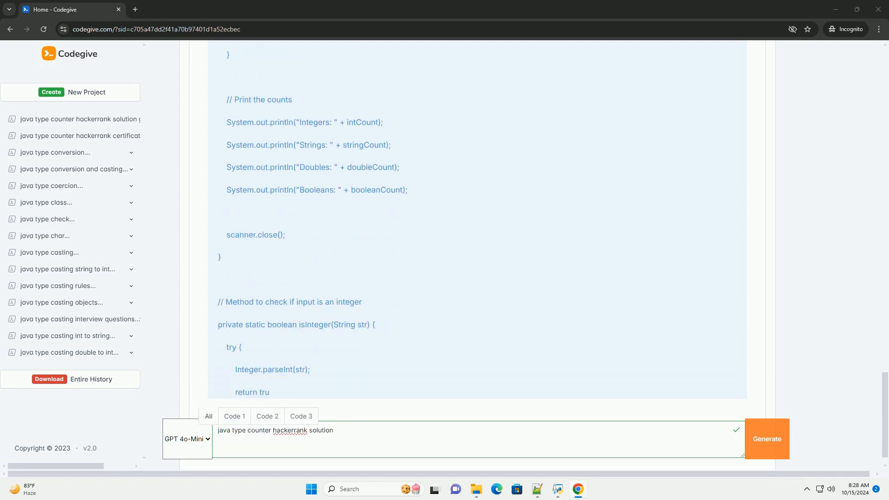
scroll("down", 3)
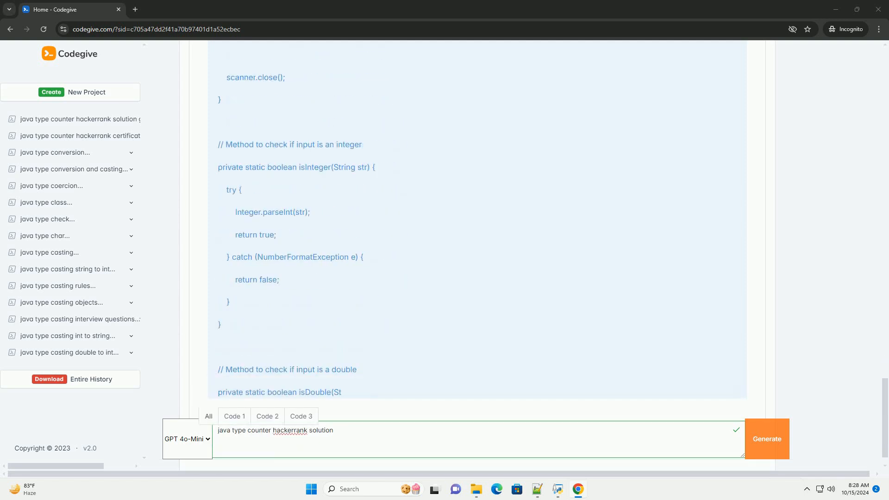
scroll("down", 3)
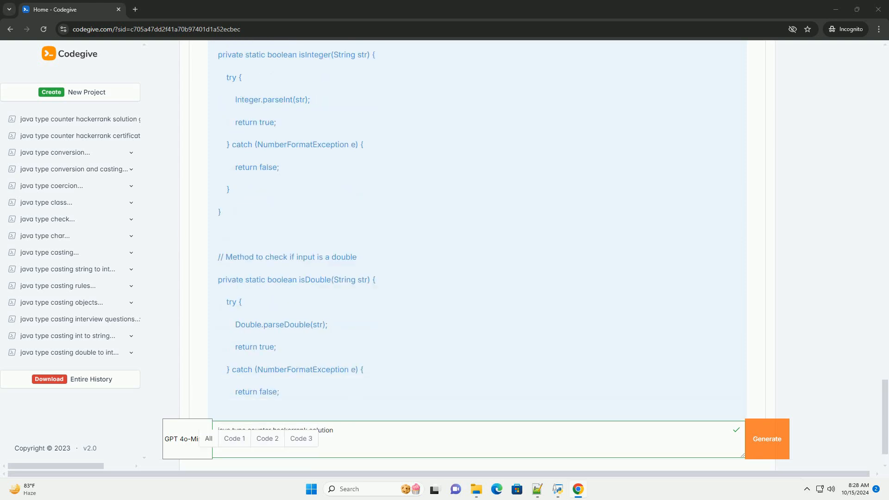
scroll("down", 3)
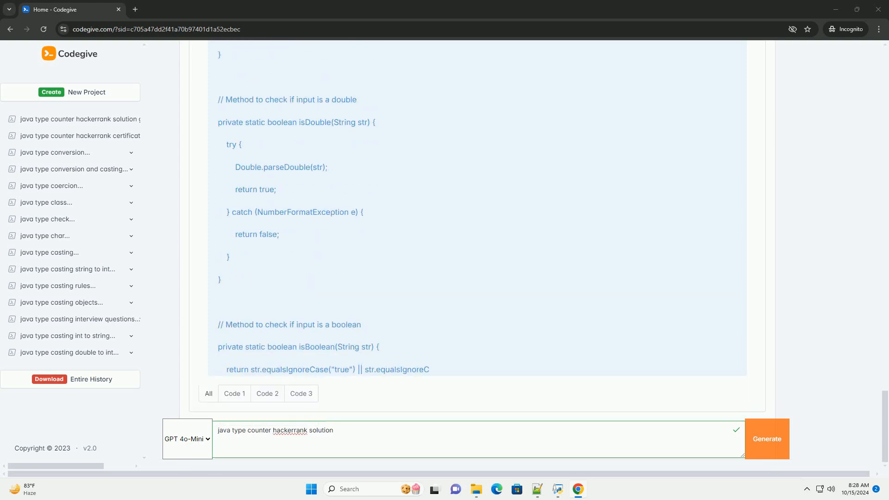
scroll("down", 3)
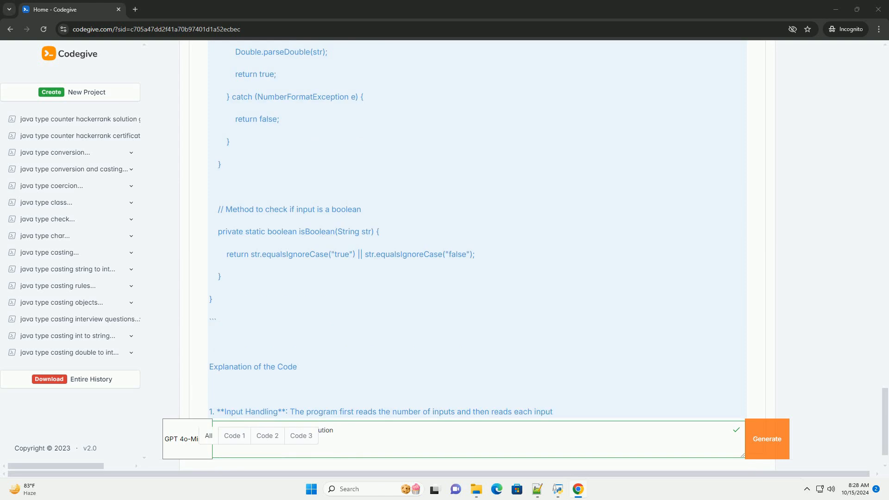
scroll("down", 3)
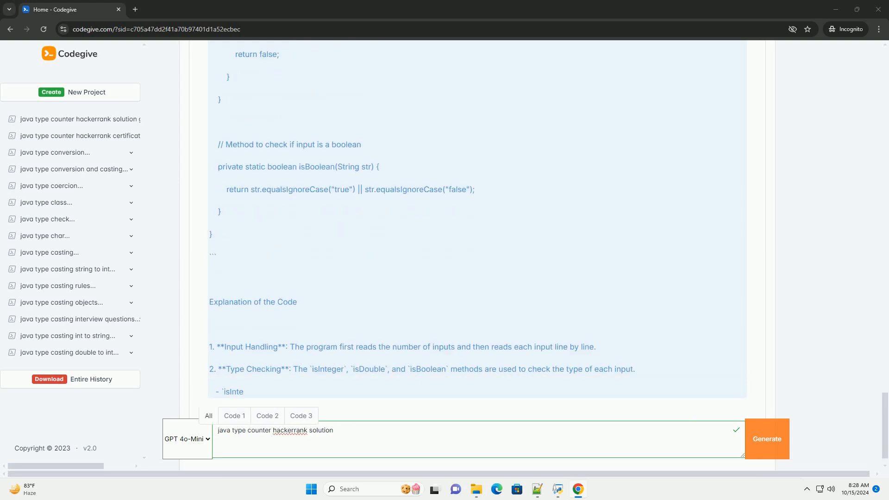
scroll("down", 3)
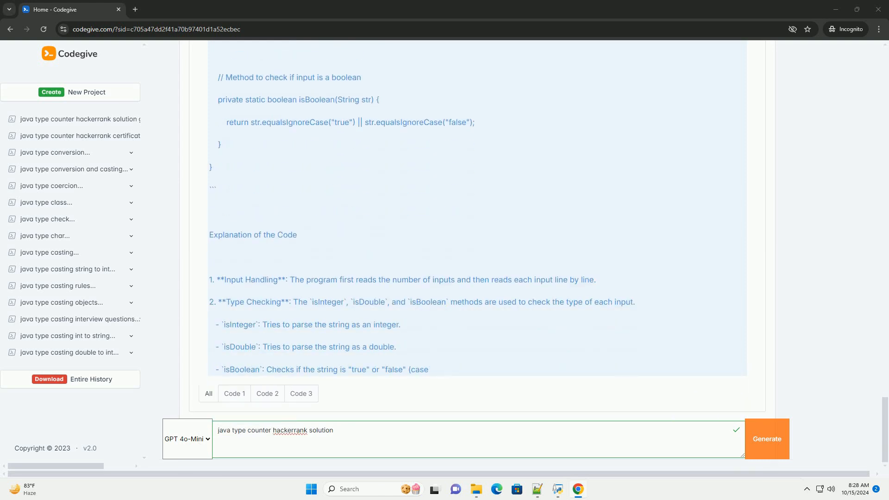
scroll("down", 3)
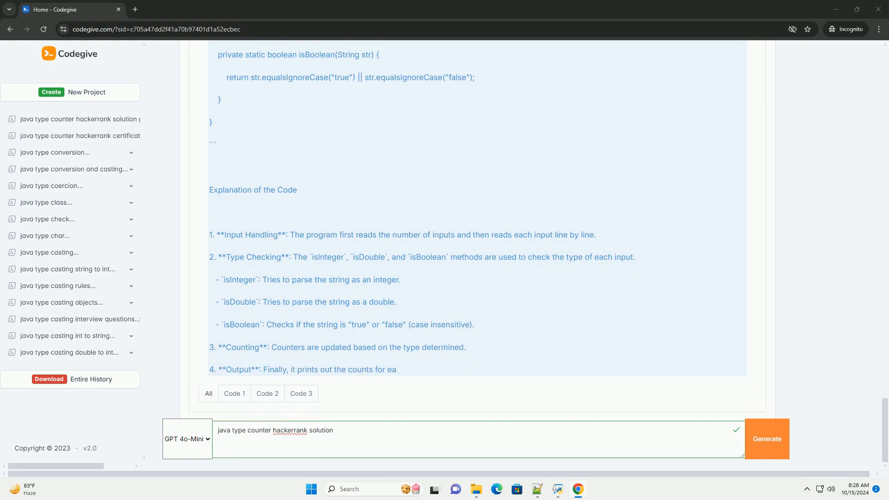
scroll("down", 3)
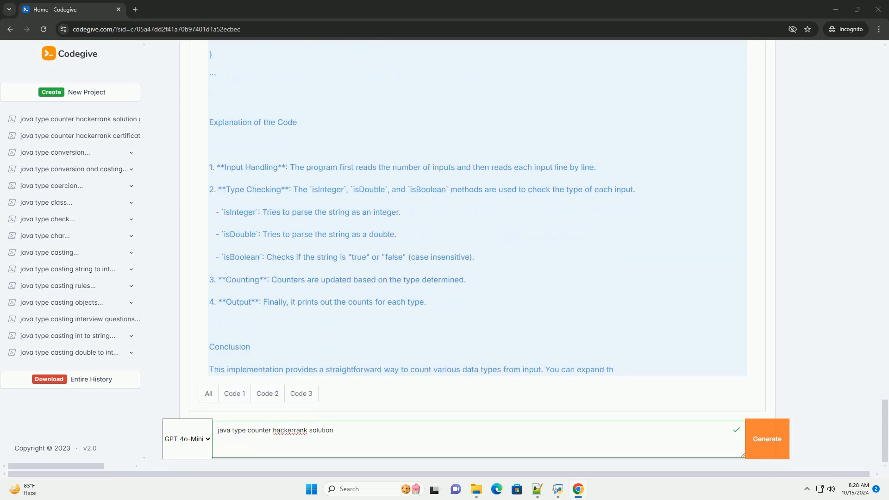
scroll("up", 3)
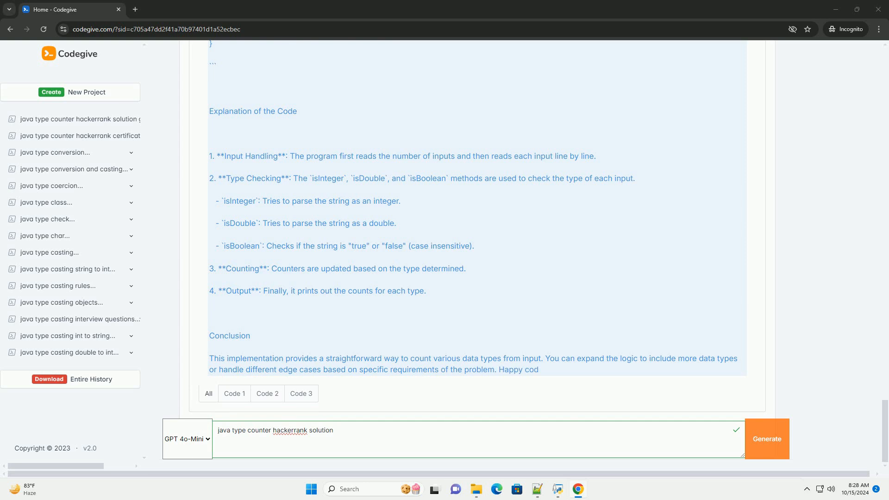